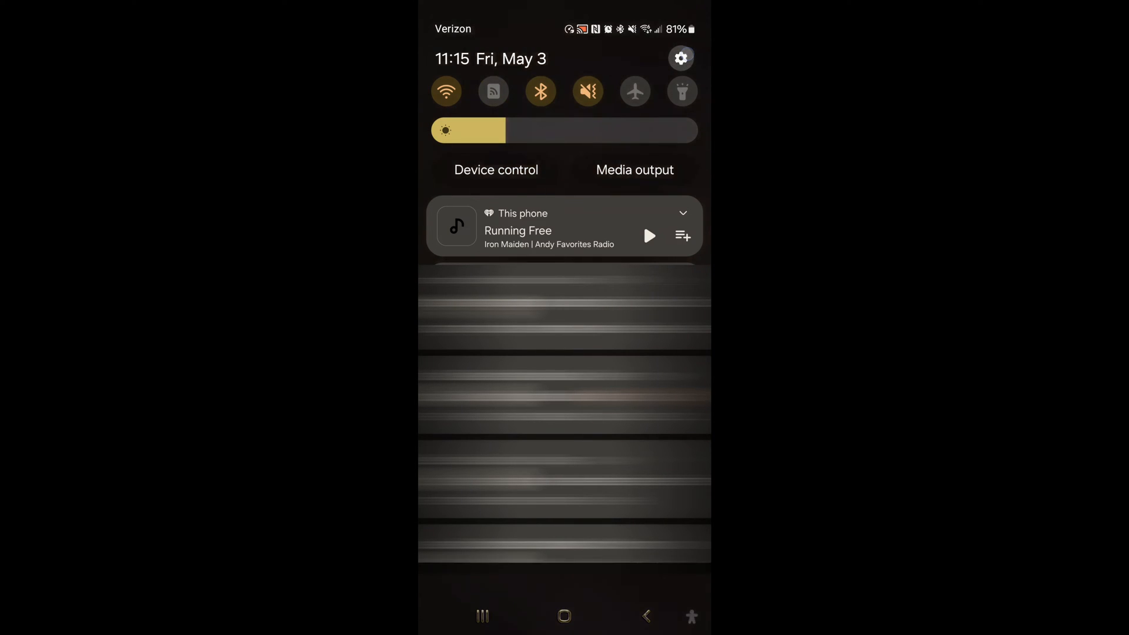
Reach the full Settings from the notification shade and bring up the installed Apps list.
left_click(679, 58)
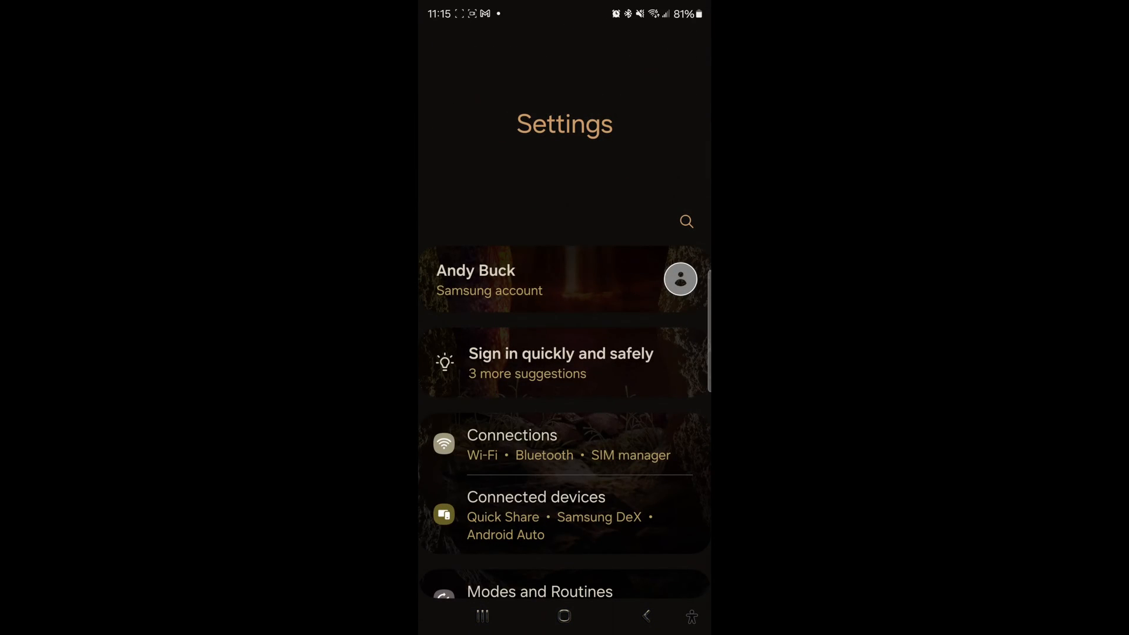
scroll("down", 3)
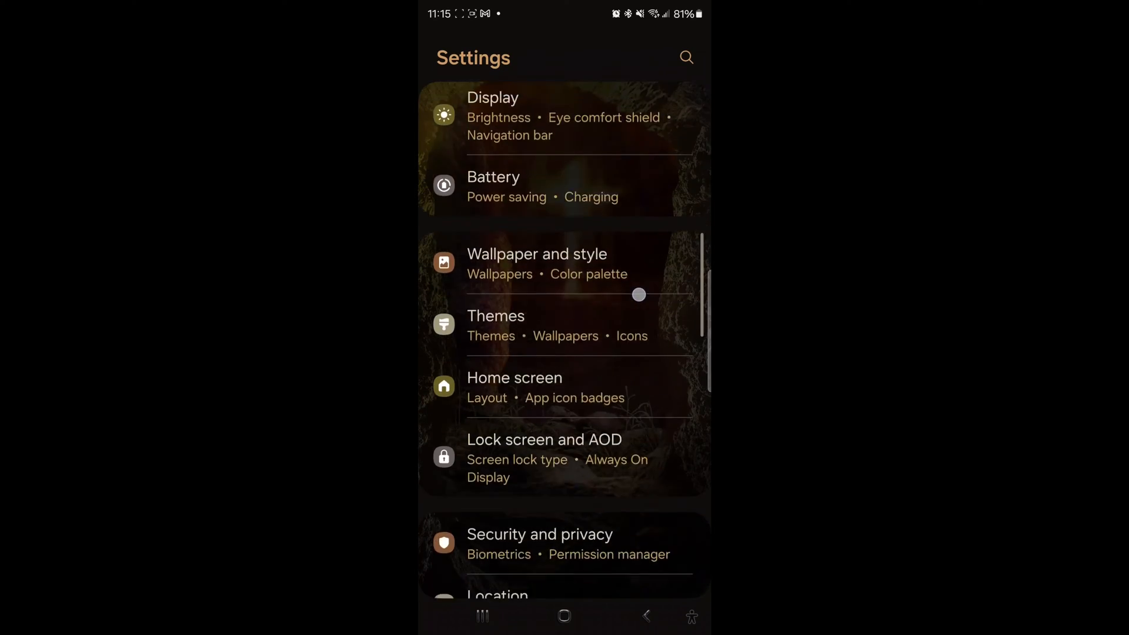
scroll("down", 3)
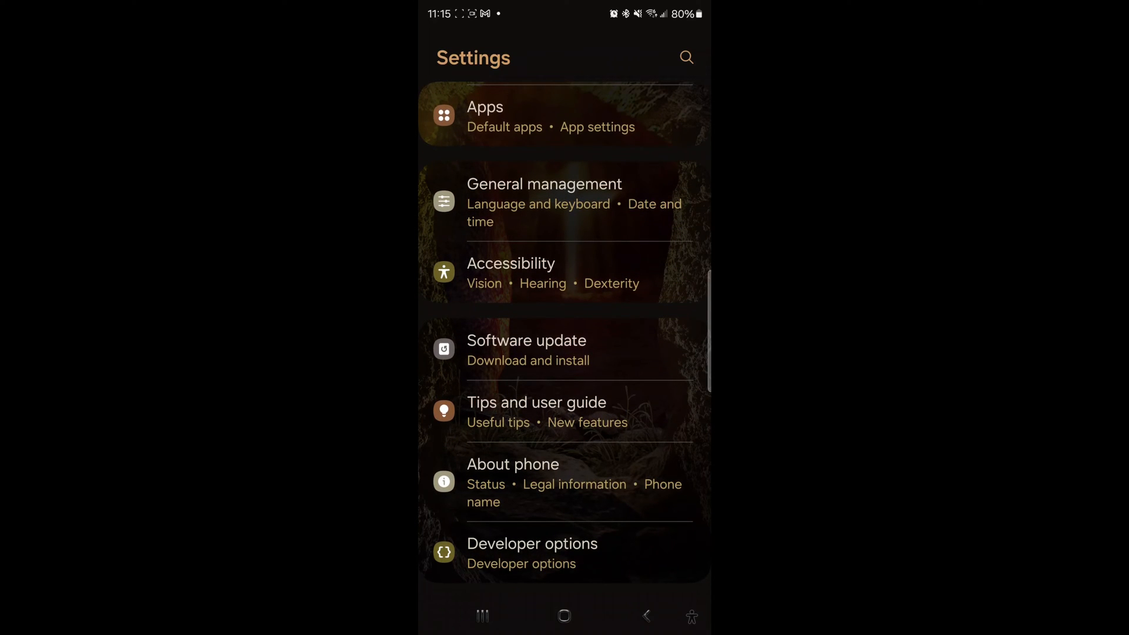
left_click(601, 116)
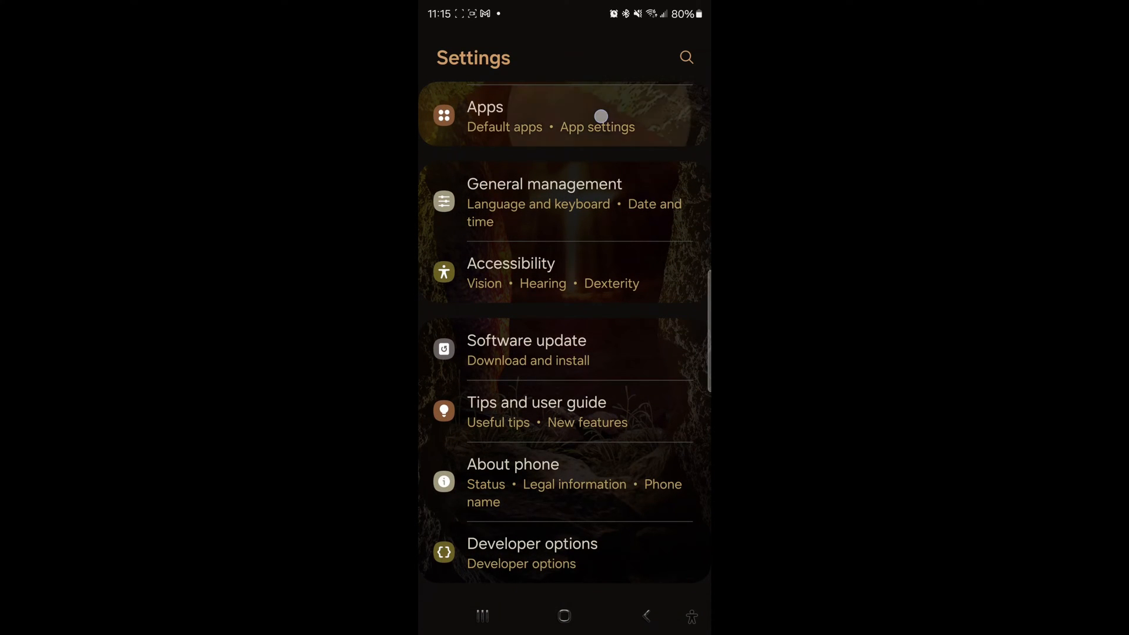
left_click(554, 115)
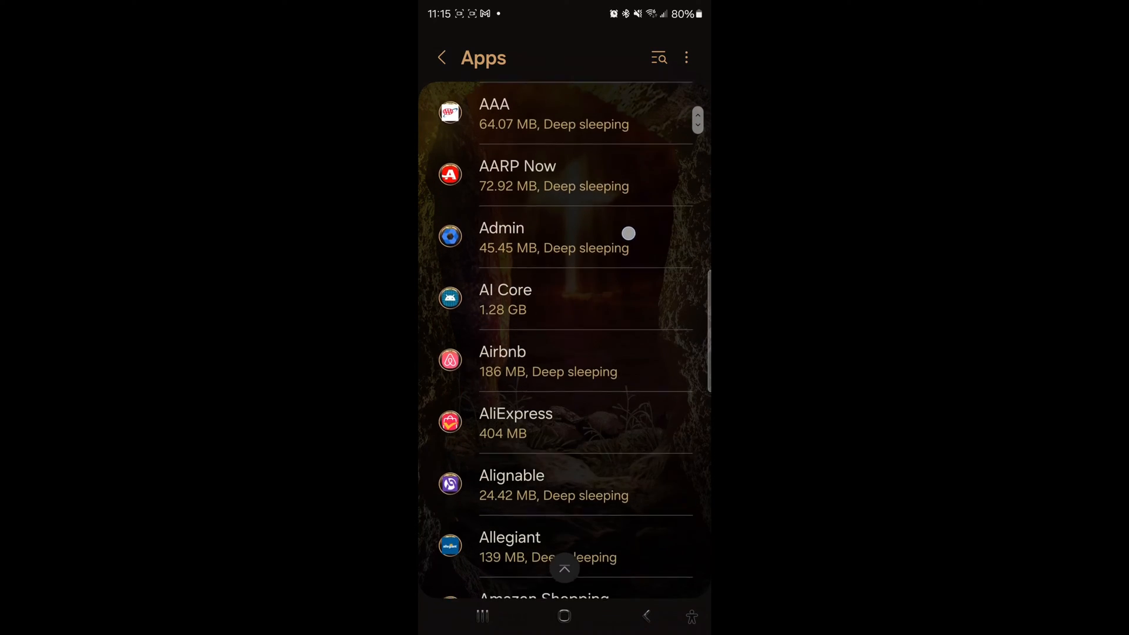
Review Android Auto's App info page down to the battery, storage and version details.
scroll("down", 3)
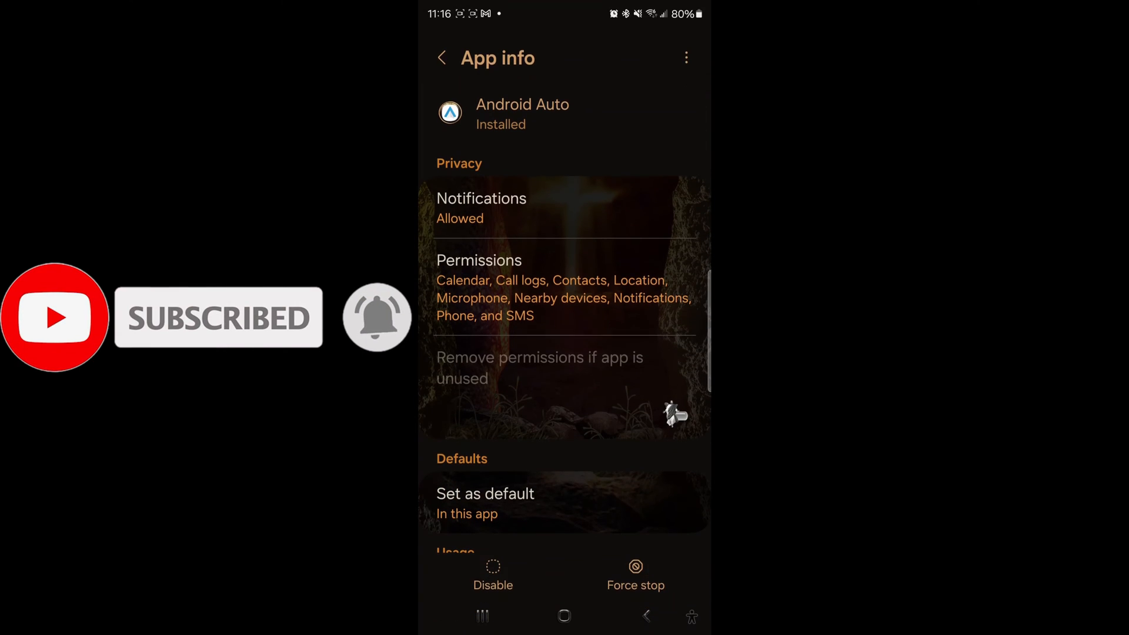
scroll("up", 3)
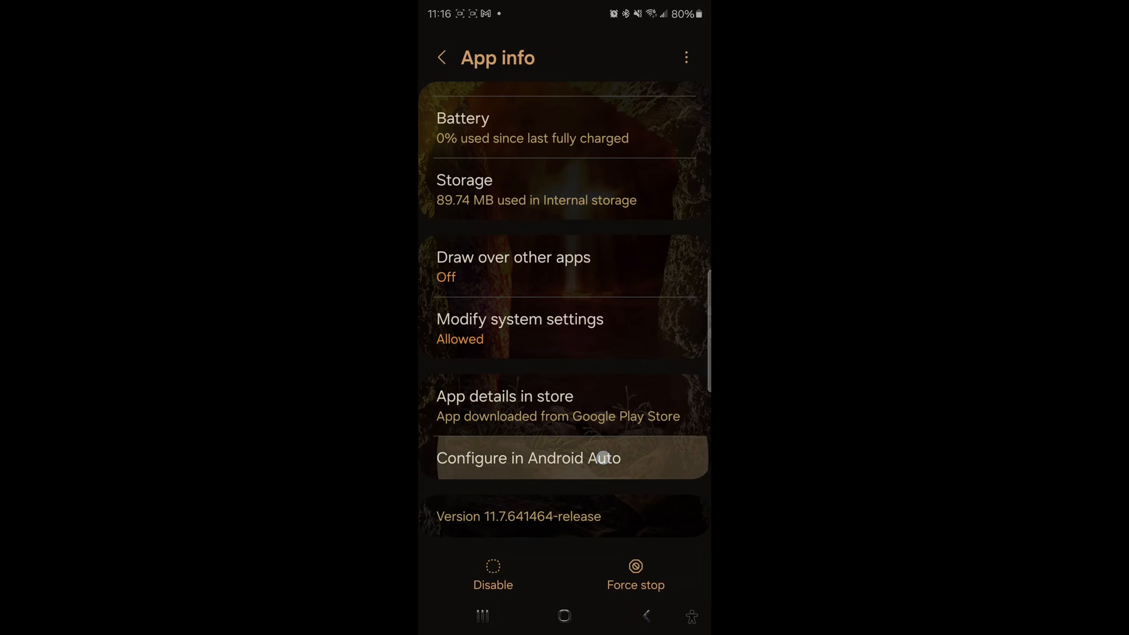
Tap the Version entry repeatedly in Android Auto settings until the Allow development settings prompt appears.
left_click(528, 458)
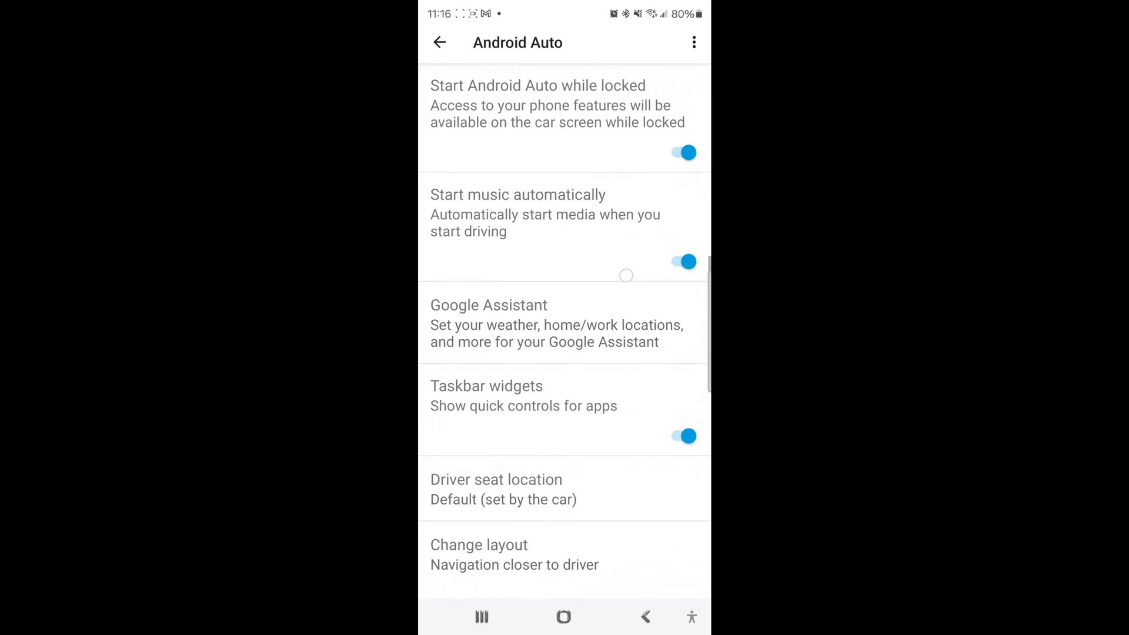
scroll("down", 3)
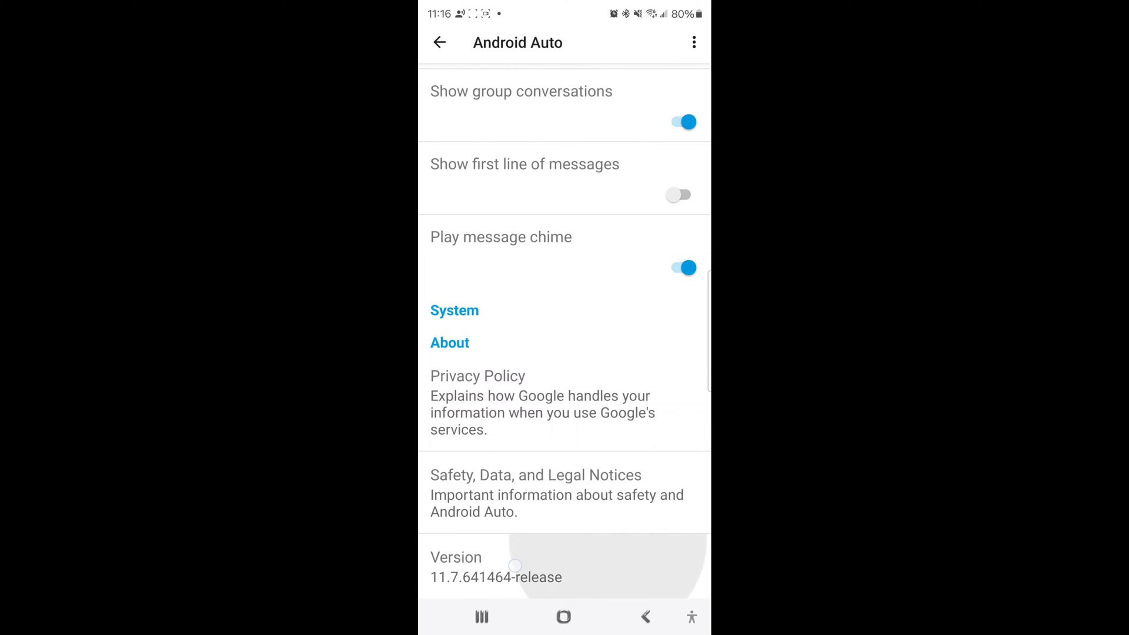
left_click(525, 566)
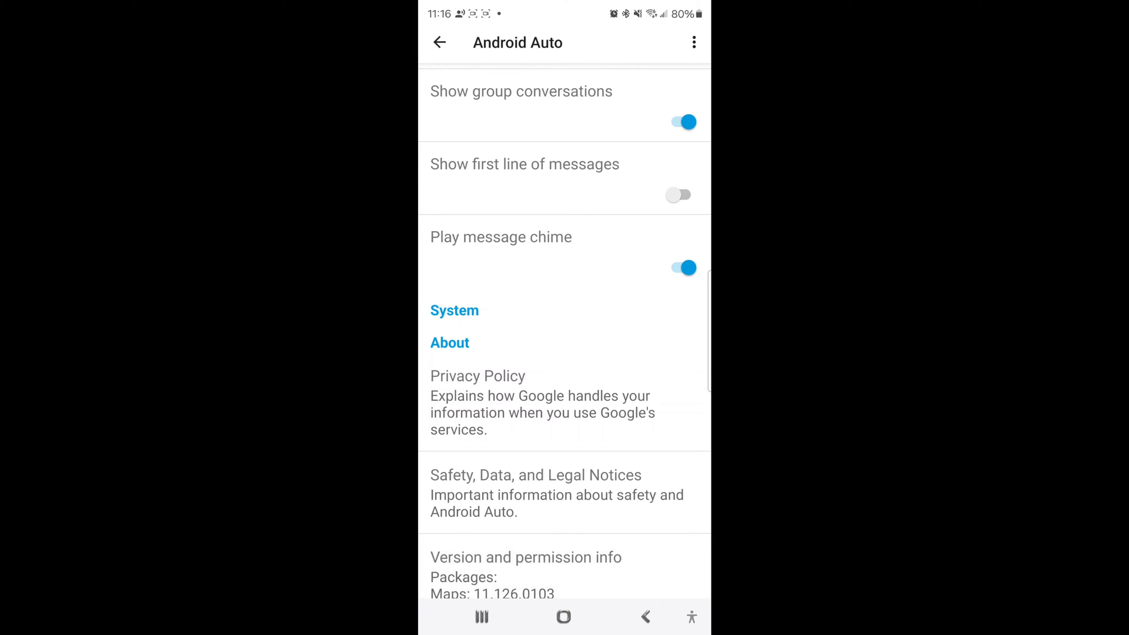
left_click(569, 572)
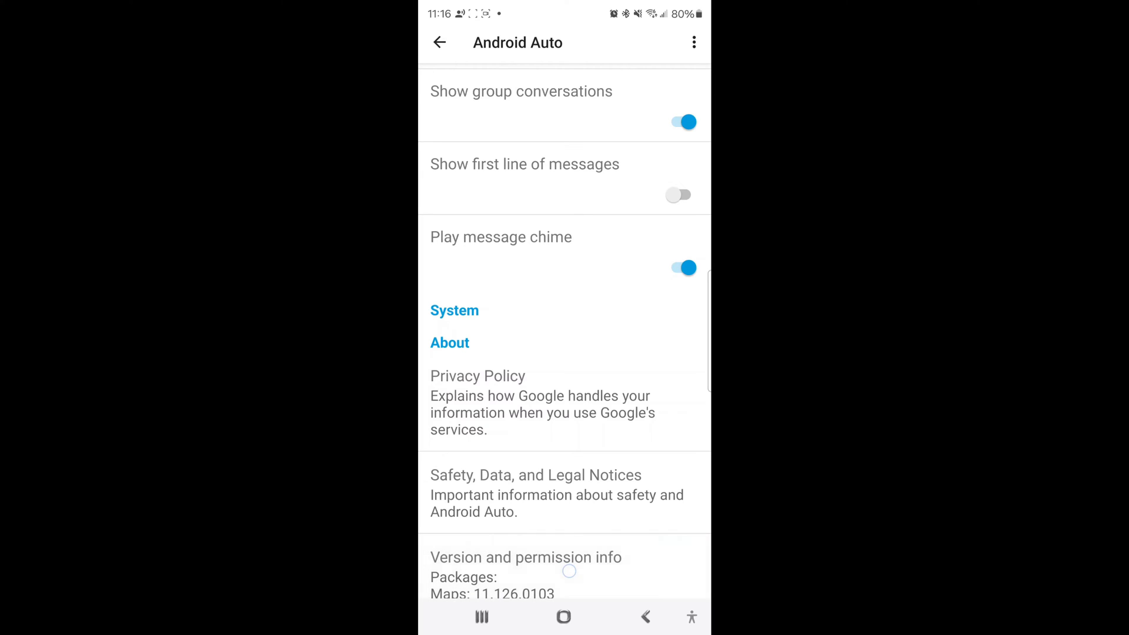
mouse_move(582, 571)
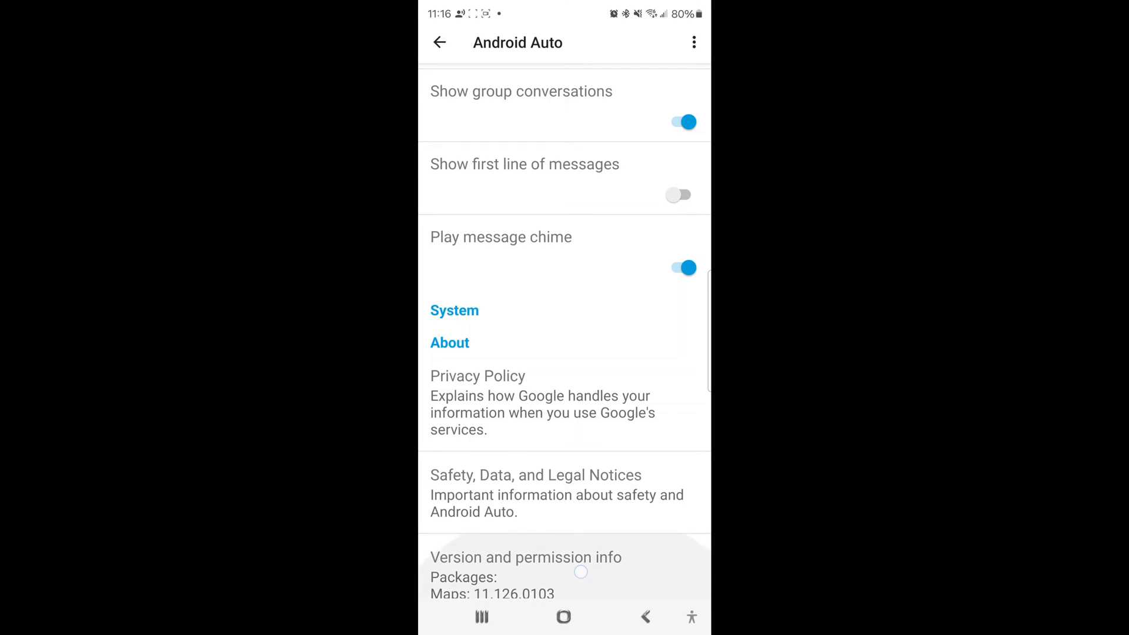
left_click(525, 557)
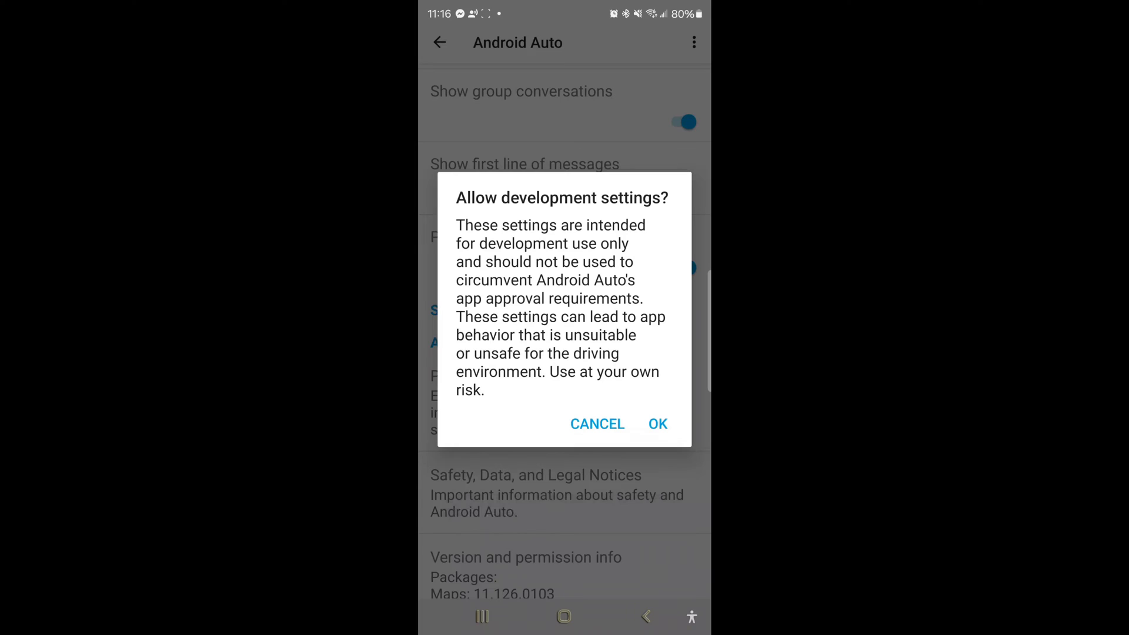
Confirm the development settings warning with OK and show the developer-mode overflow options.
left_click(656, 423)
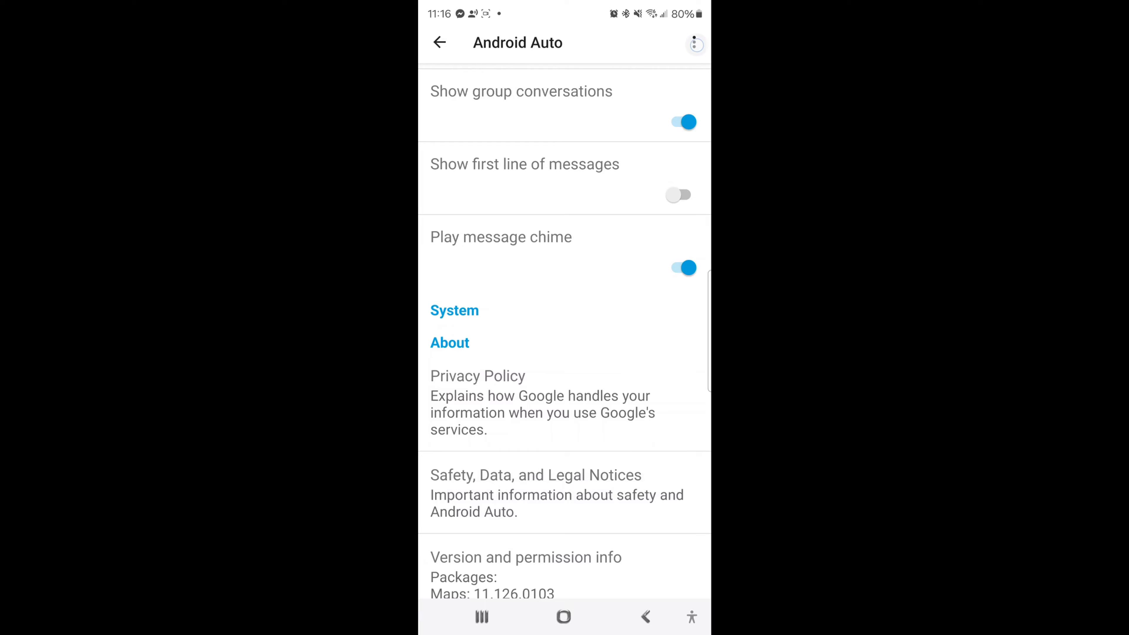
left_click(694, 43)
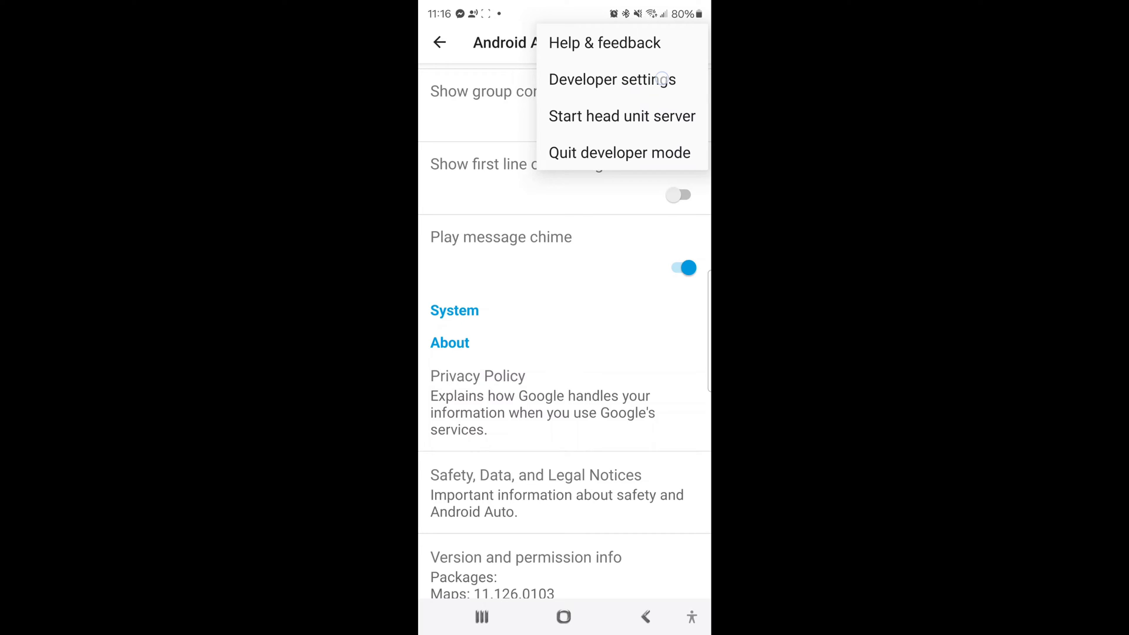
Uncheck Wireless Android Auto in the developer settings, then move to the Uconnect head unit.
left_click(612, 79)
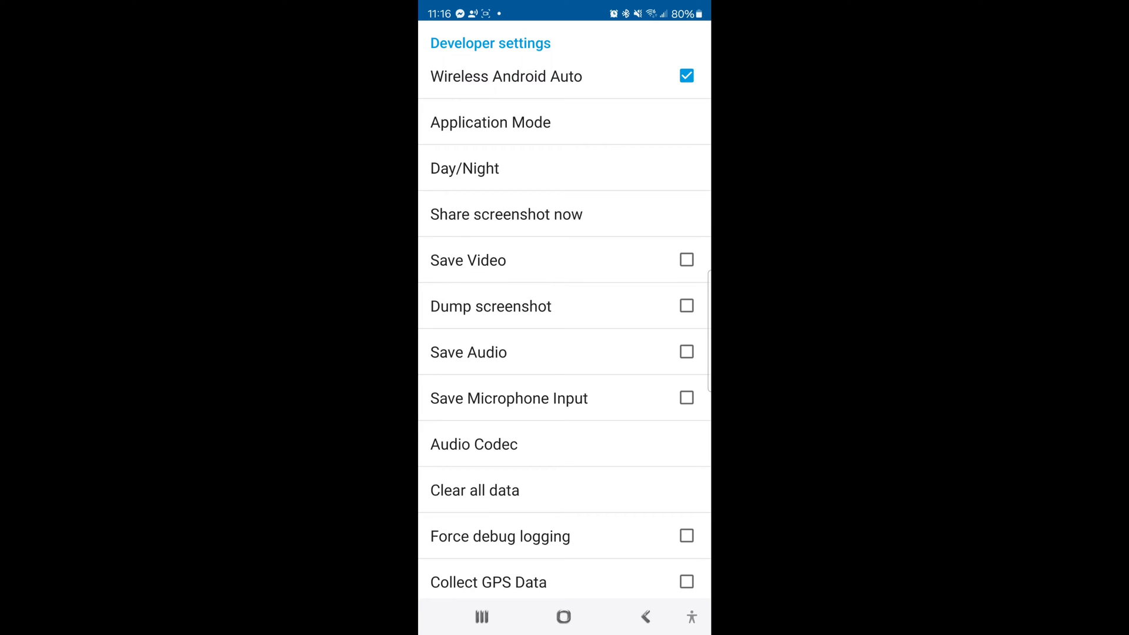
left_click(564, 77)
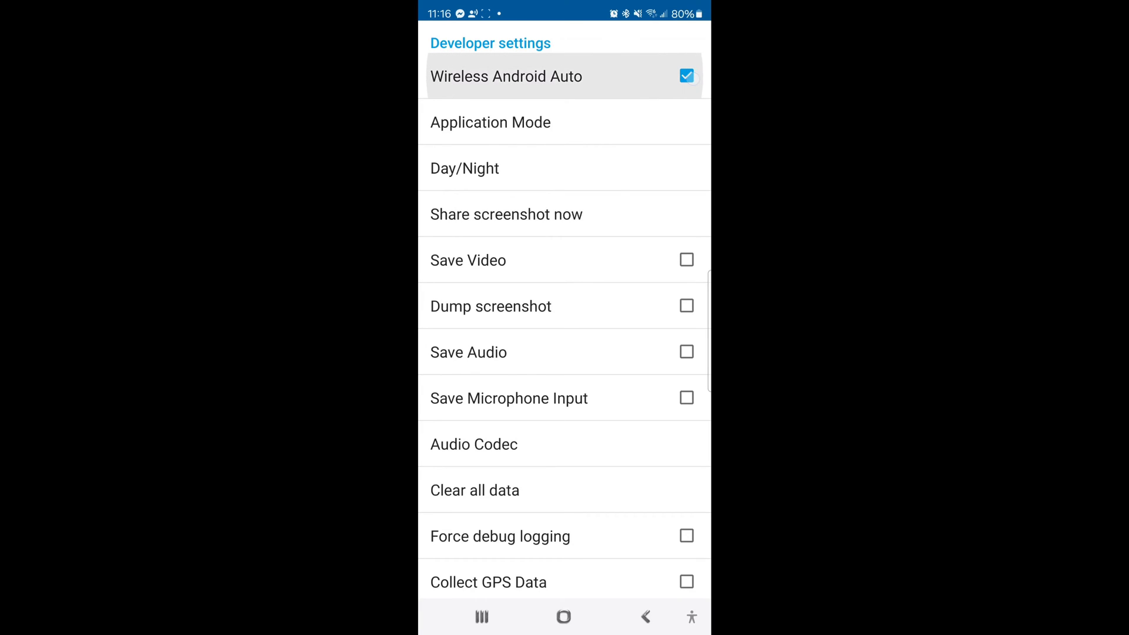
left_click(684, 75)
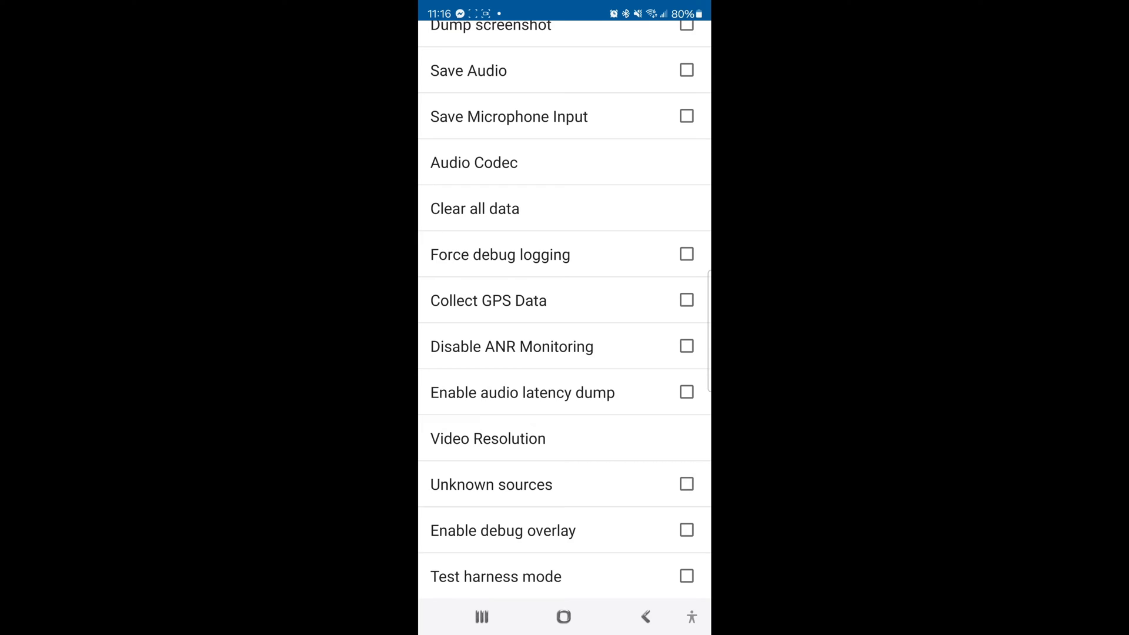
scroll("down", 3)
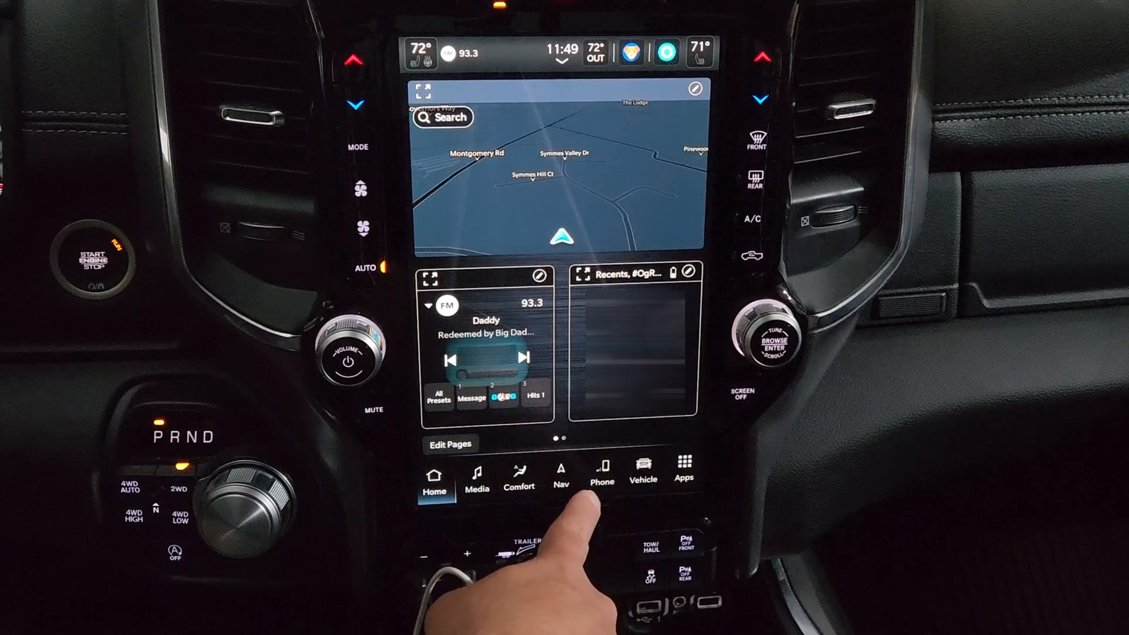
Launch an Android Auto session on the Uconnect display from the USB-connected phone.
left_click(521, 360)
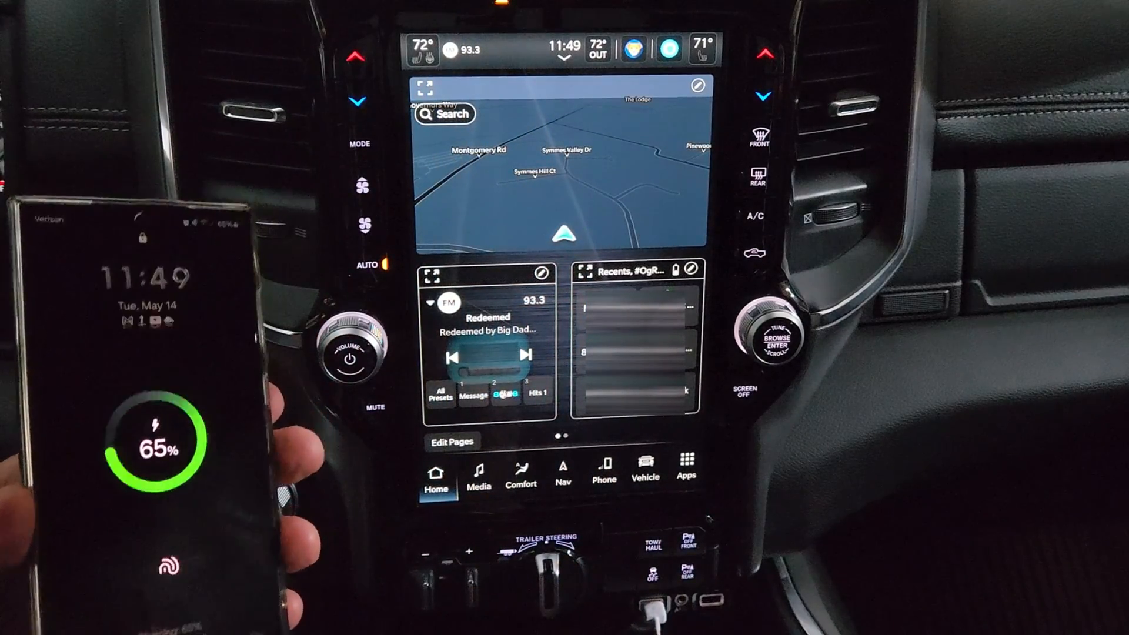
left_click(603, 475)
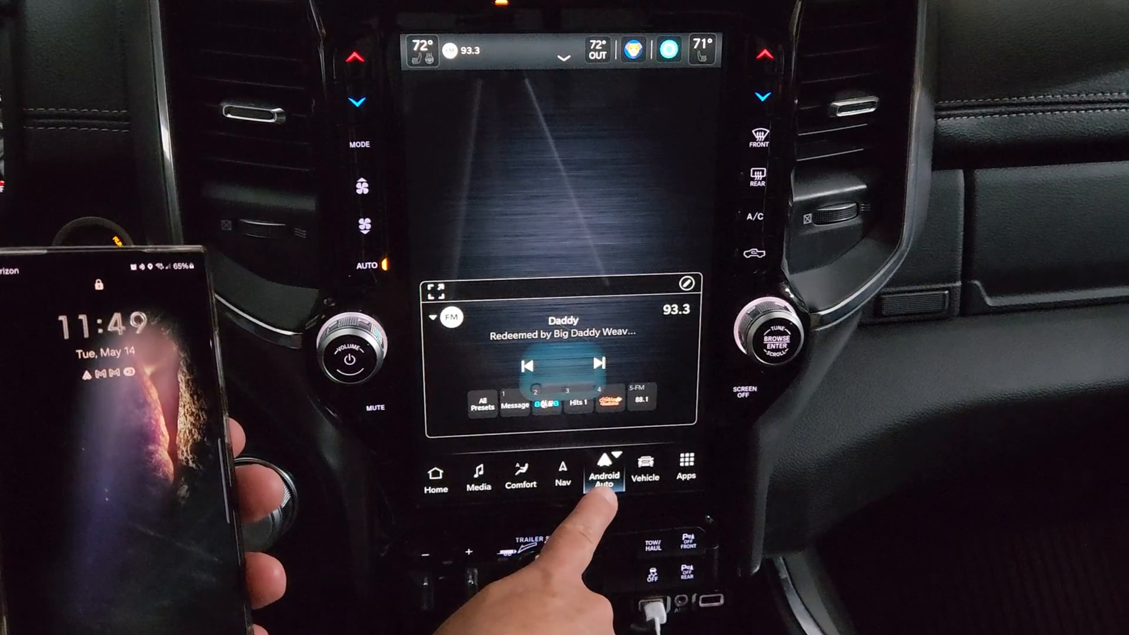
left_click(603, 475)
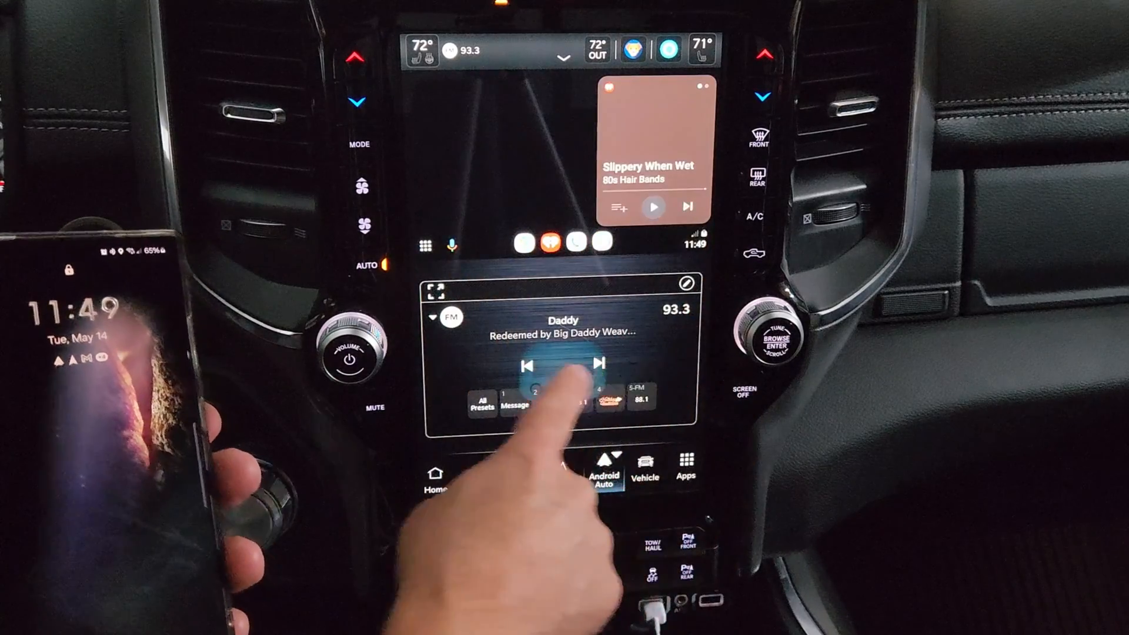